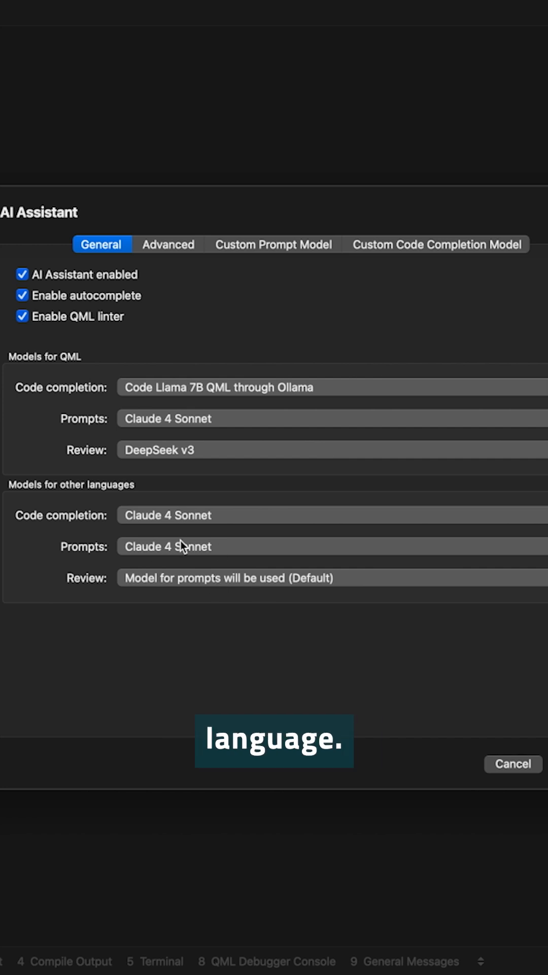
Search Ollama models for 'qtcompany' and copy the codellama-7b-qml run command
{"action": "left_click", "coordinate": [332, 387]}
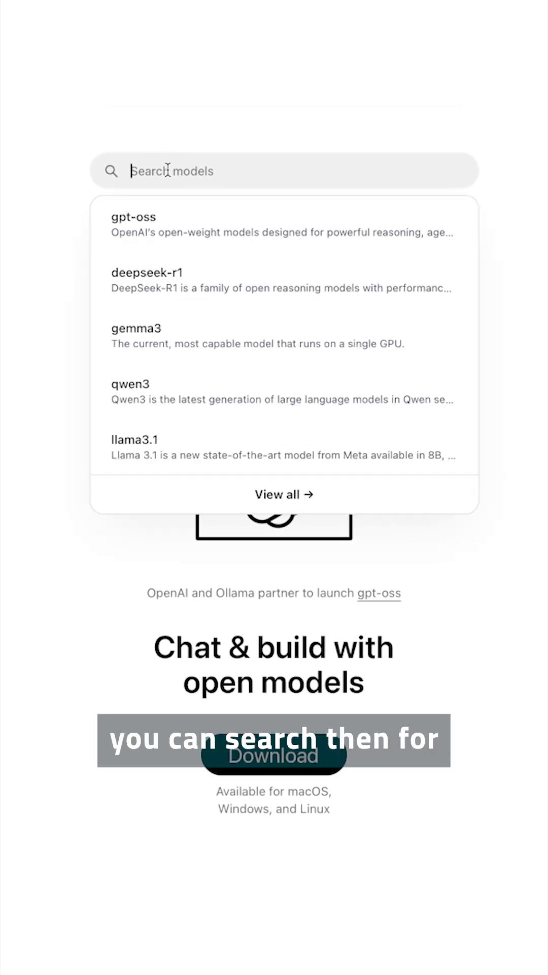
{"action": "type", "text": "qtcompany"}
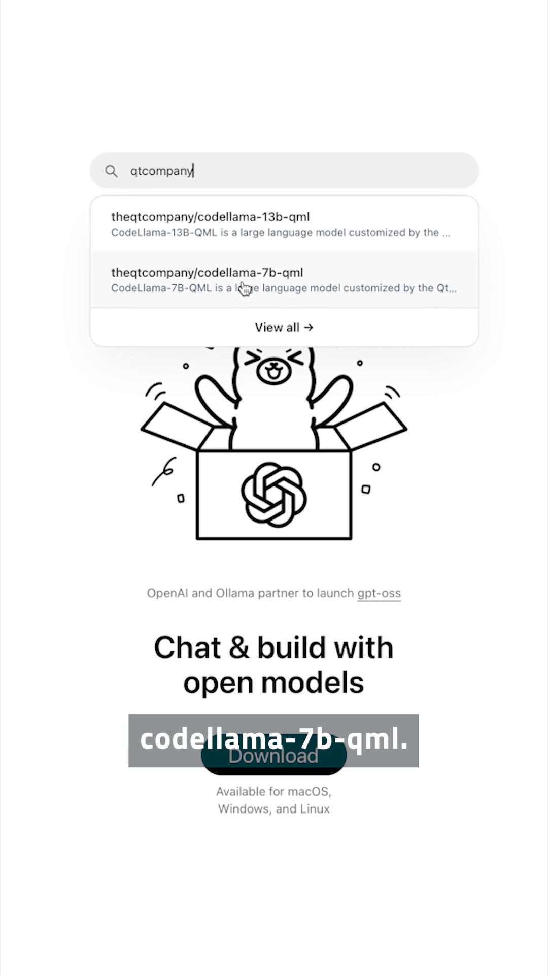
{"action": "mouse_move", "coordinate": [242, 287]}
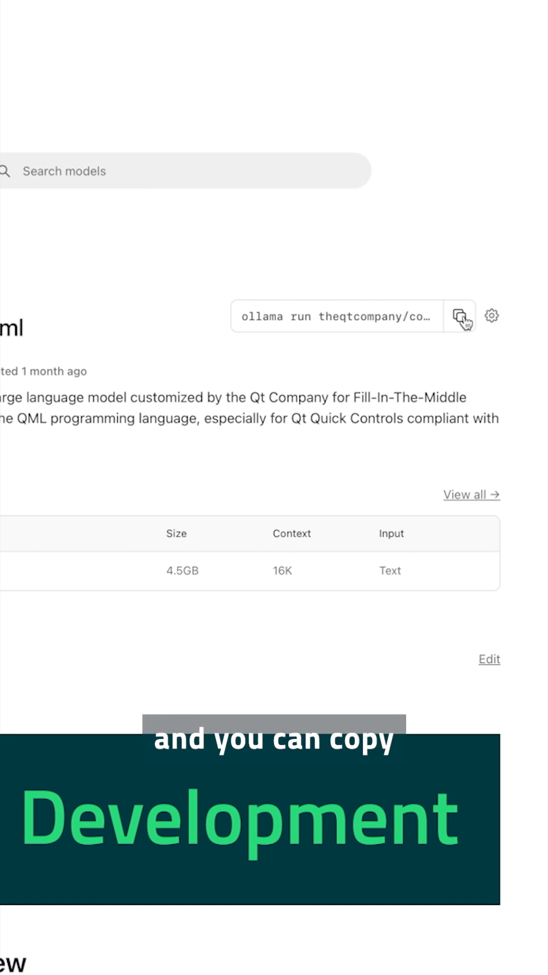
{"action": "left_click", "coordinate": [458, 316]}
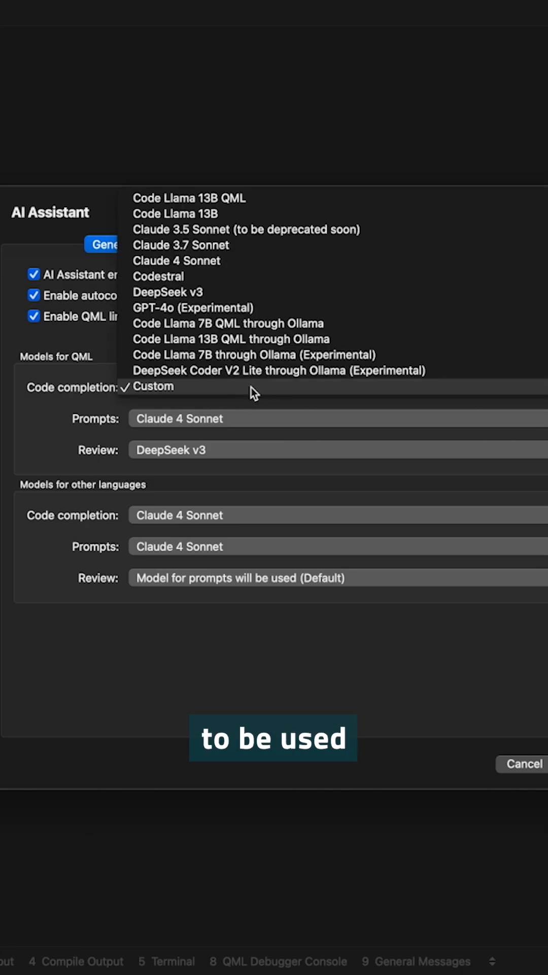
{"action": "mouse_move", "coordinate": [247, 323]}
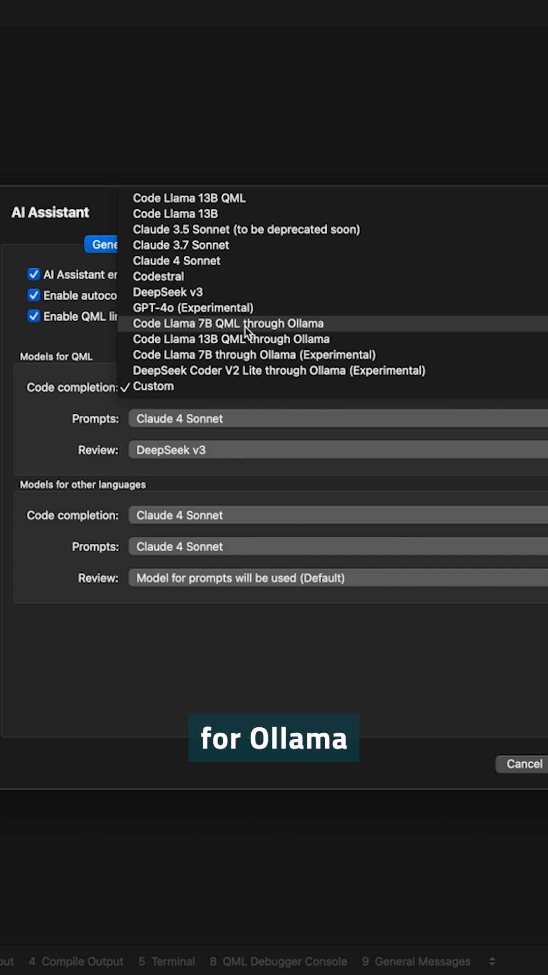
Choose Code Llama 7B QML through Ollama as the QML code completion model
{"action": "left_click", "coordinate": [227, 323]}
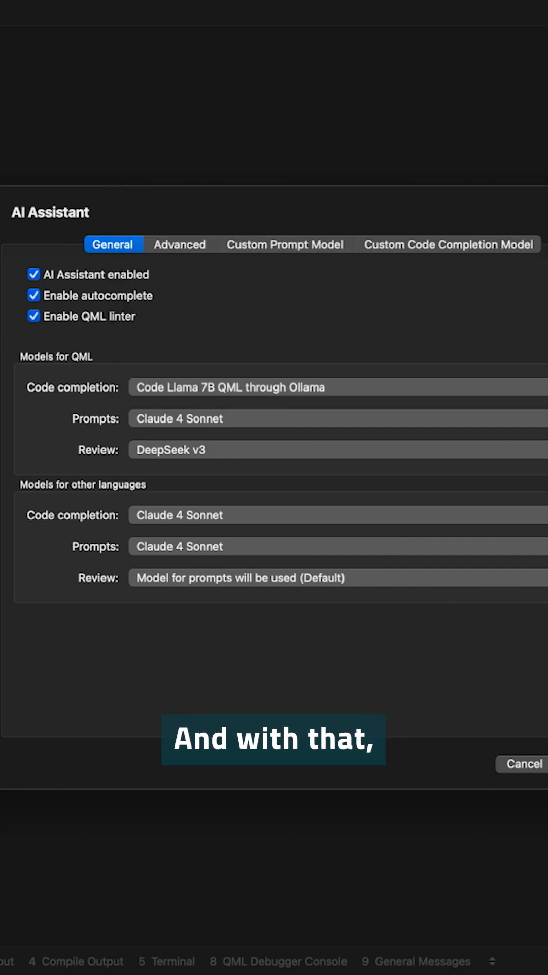